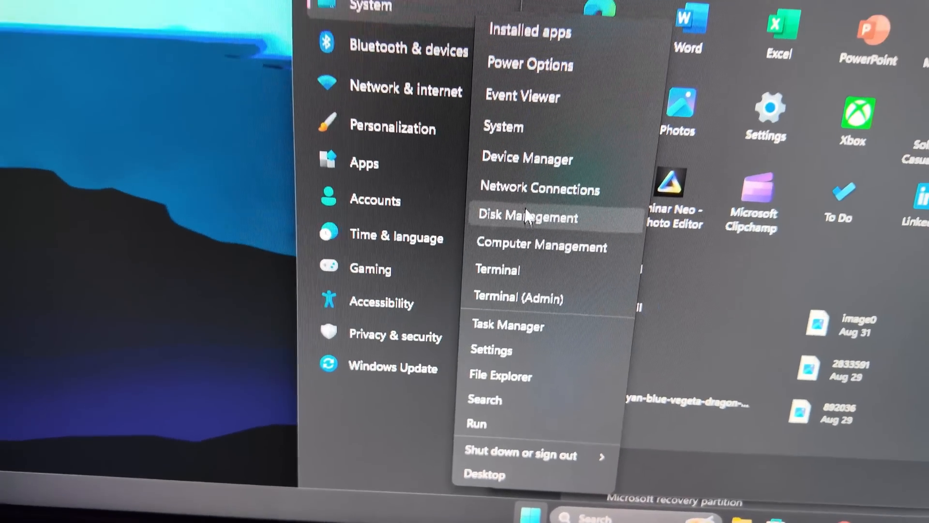
Launch Disk Management from Start and initialize Disk 0 as GPT (GUID Partition Table).
left_click(526, 218)
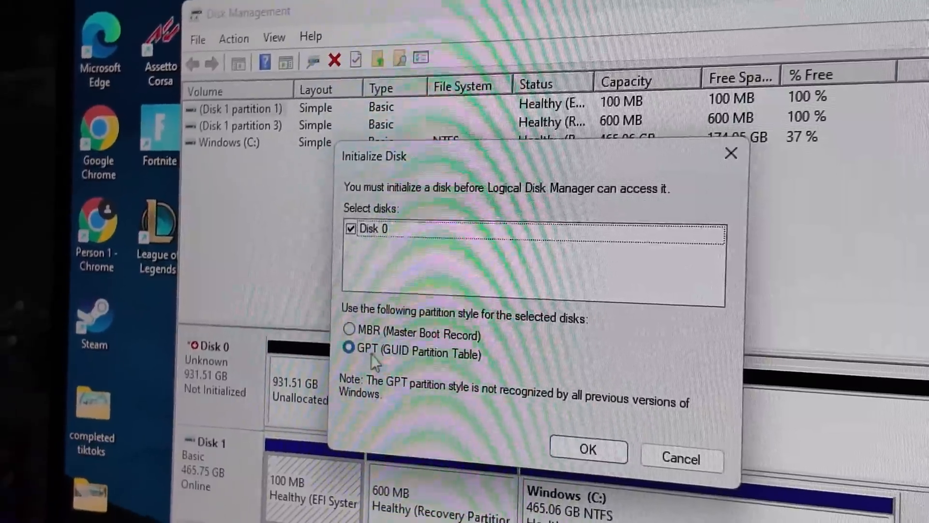
left_click(586, 448)
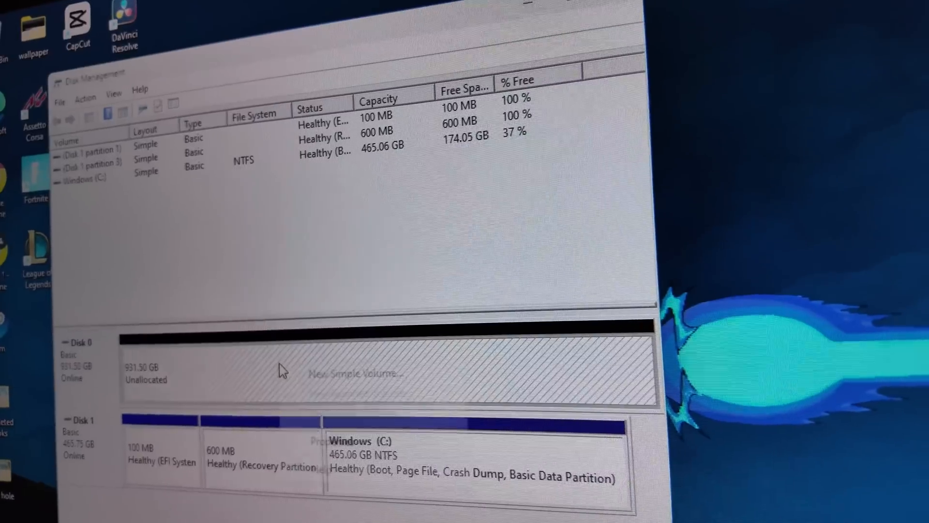
Begin a New Simple Volume on the unallocated space using the full 953852 MB size.
left_click(352, 373)
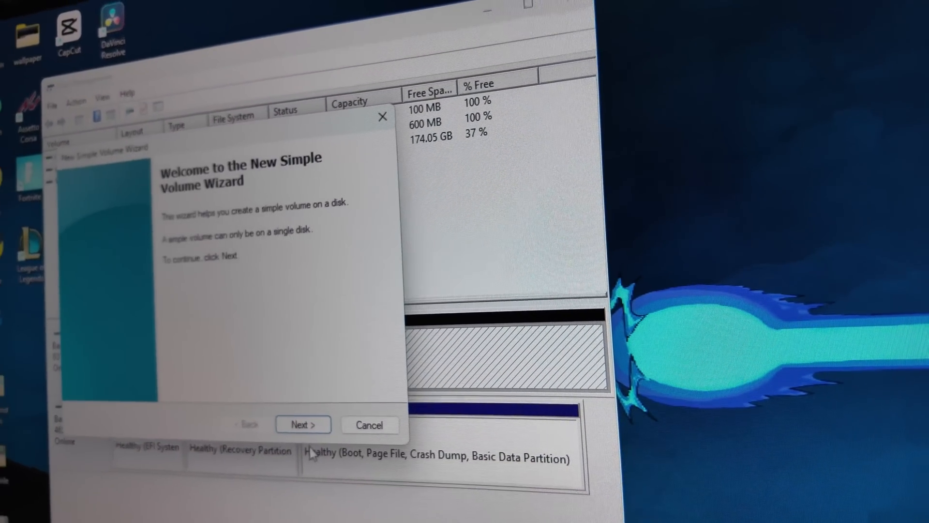
left_click(303, 424)
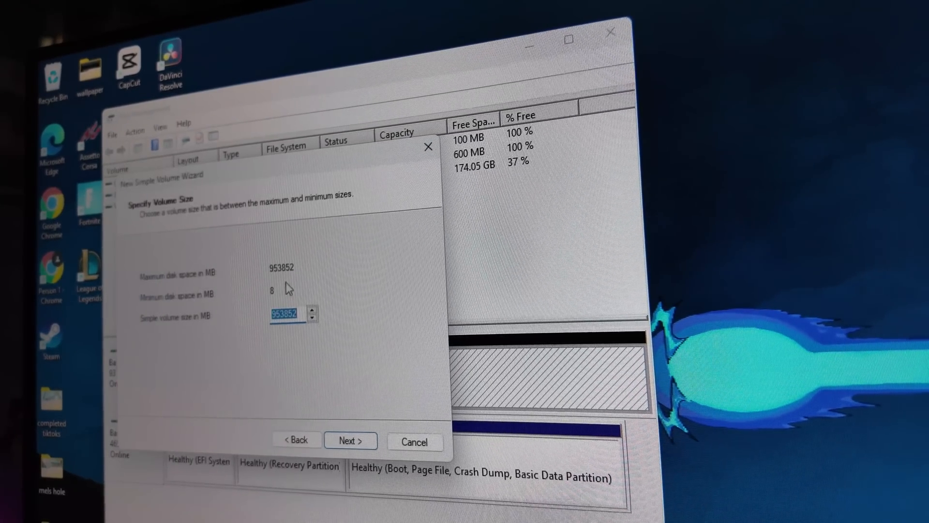
left_click(349, 441)
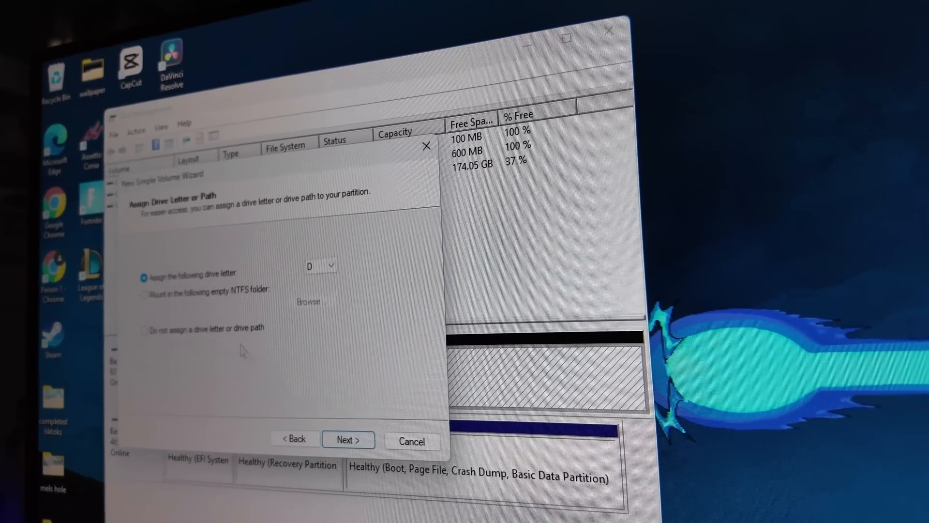
Keep drive letter D and NTFS quick format labelled 'New Volume', finishing the wizard.
left_click(330, 154)
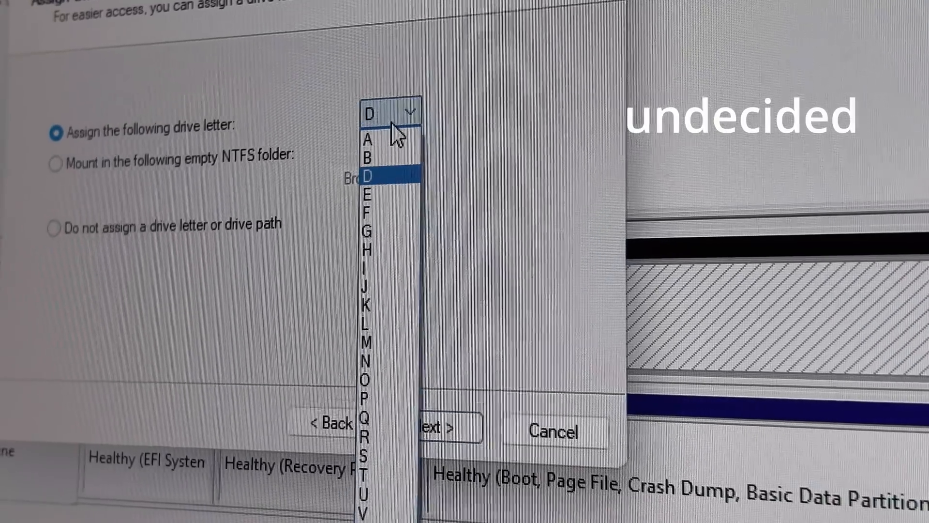
left_click(434, 423)
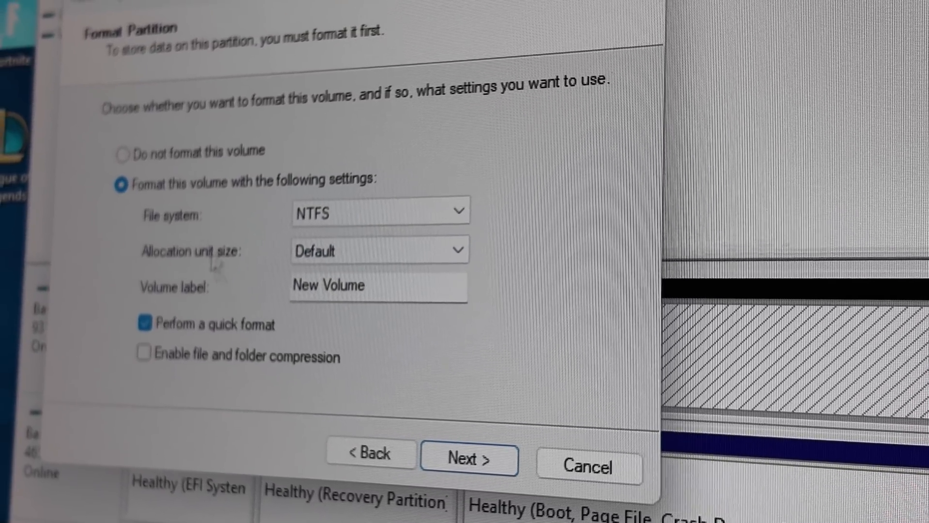
left_click(468, 459)
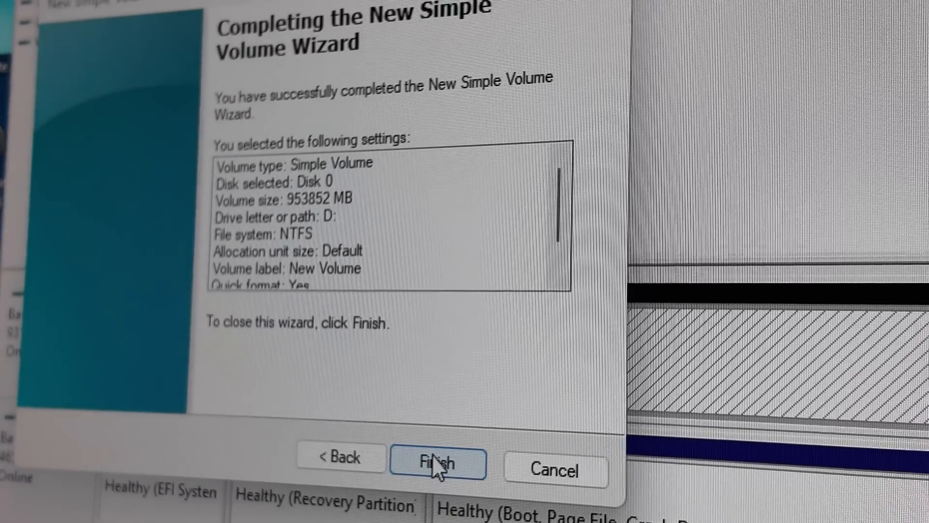
left_click(438, 462)
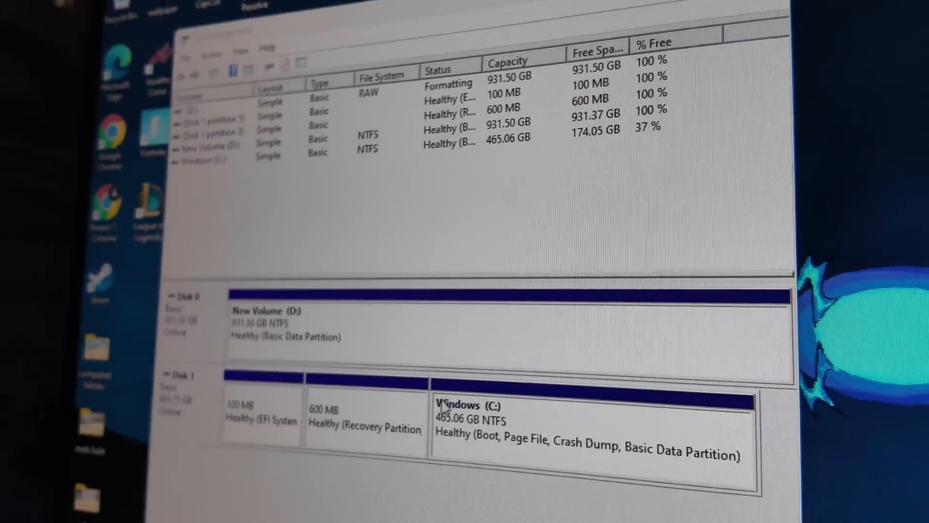